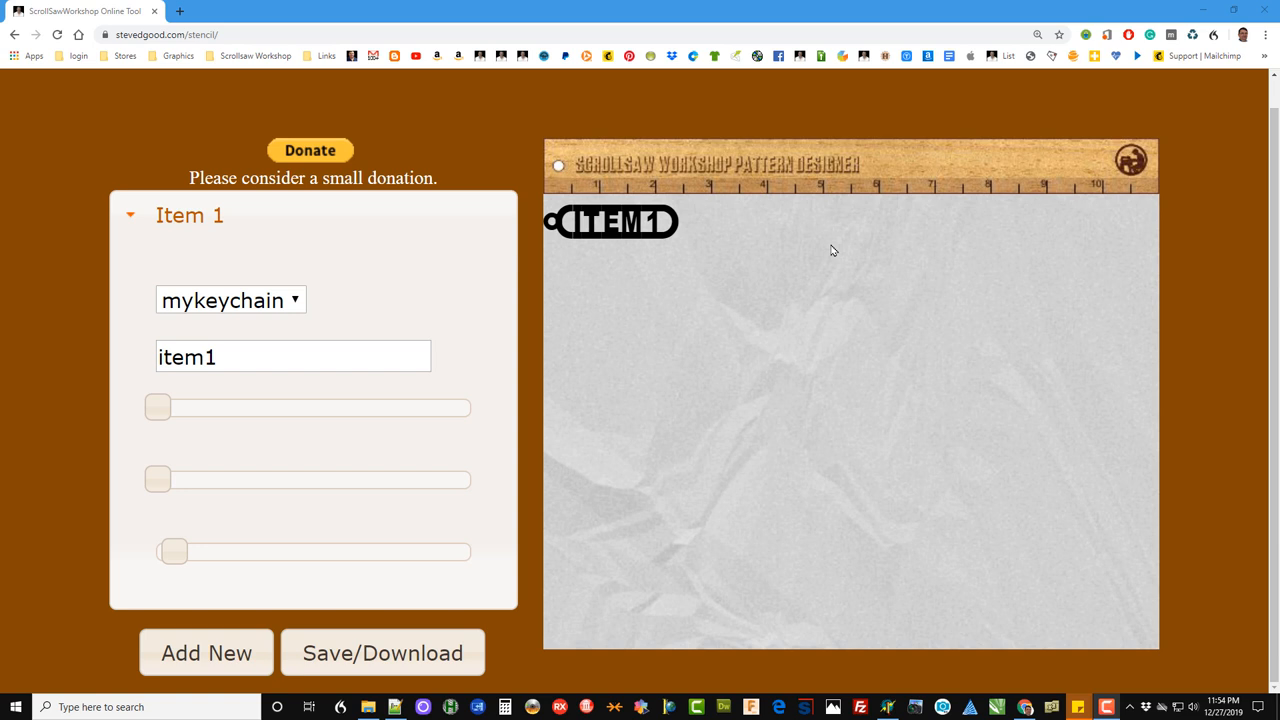
{"action": "mouse_move", "coordinate": [608, 240]}
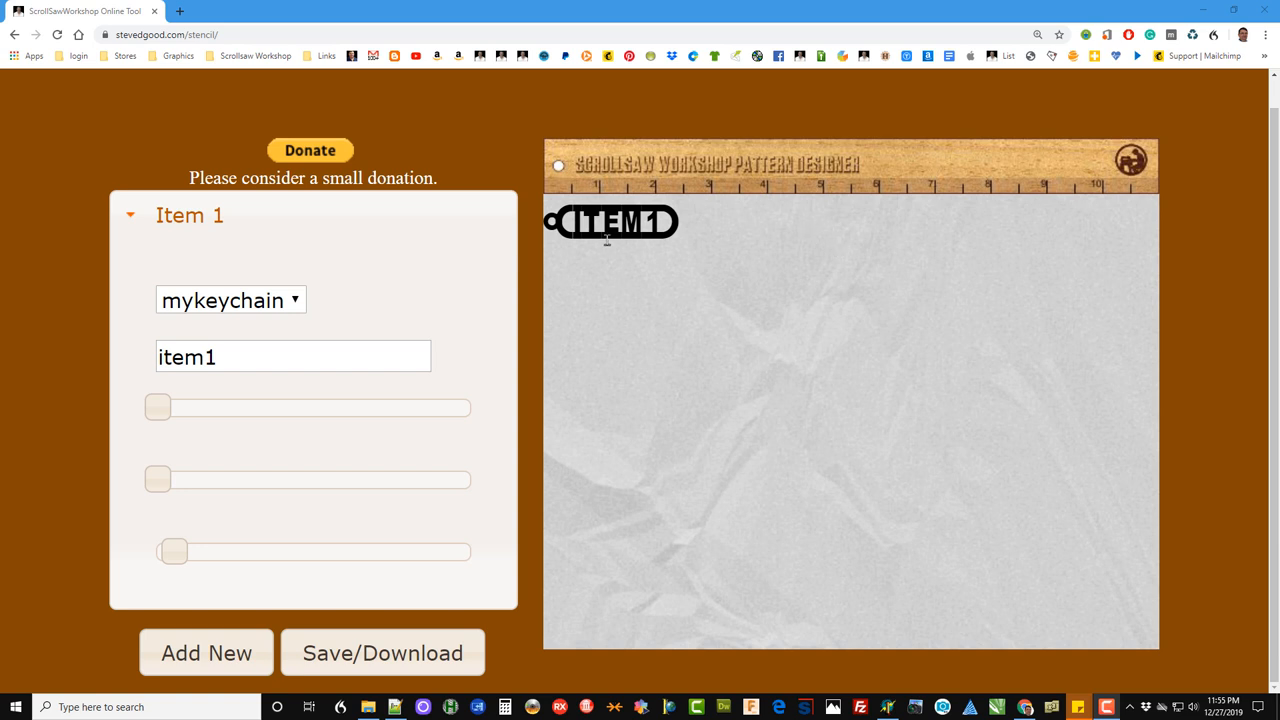
Step: Preview the first item as a scrollsaw nameplate, then keep it as a keychain fob
{"action": "left_click", "coordinate": [230, 300]}
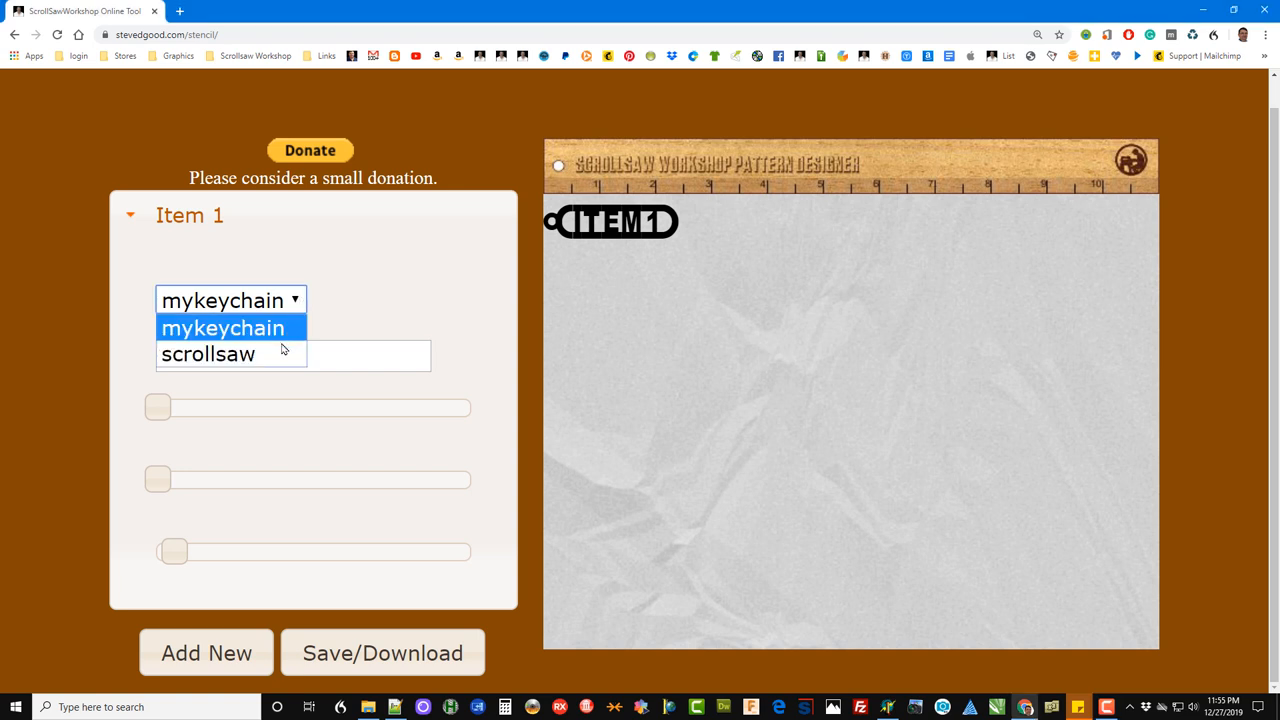
{"action": "left_click", "coordinate": [208, 354]}
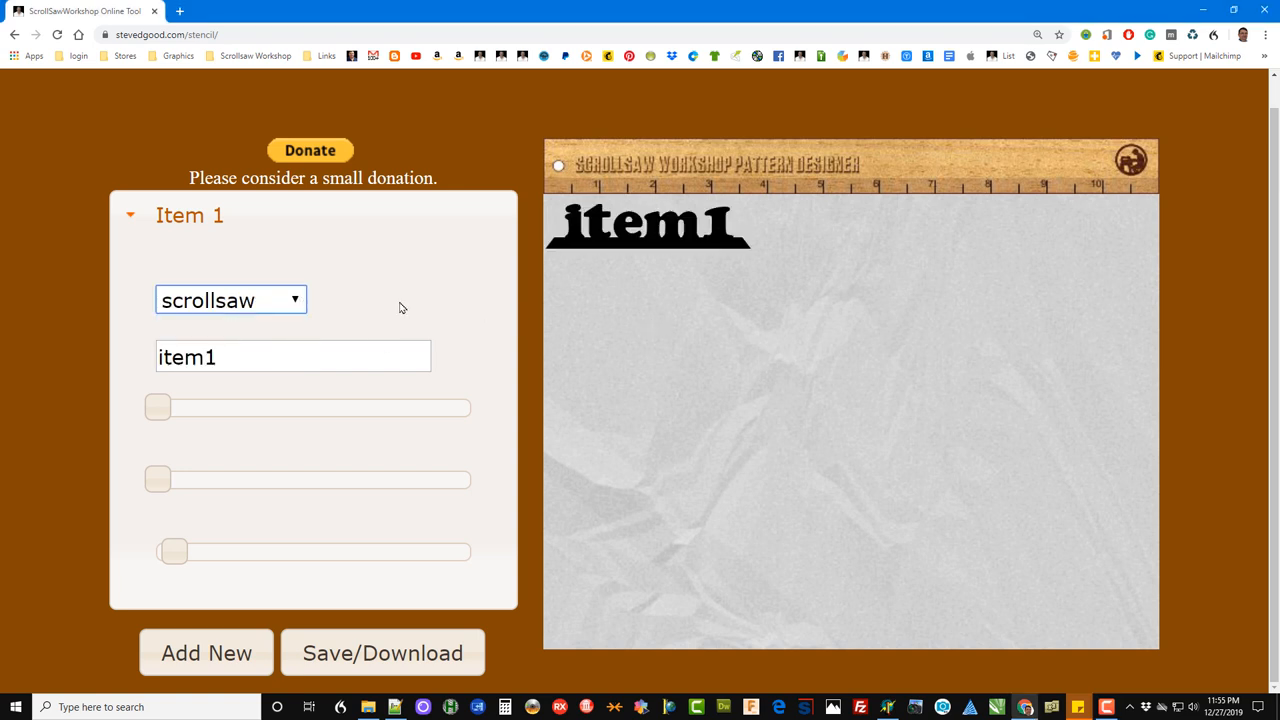
{"action": "left_click", "coordinate": [230, 300]}
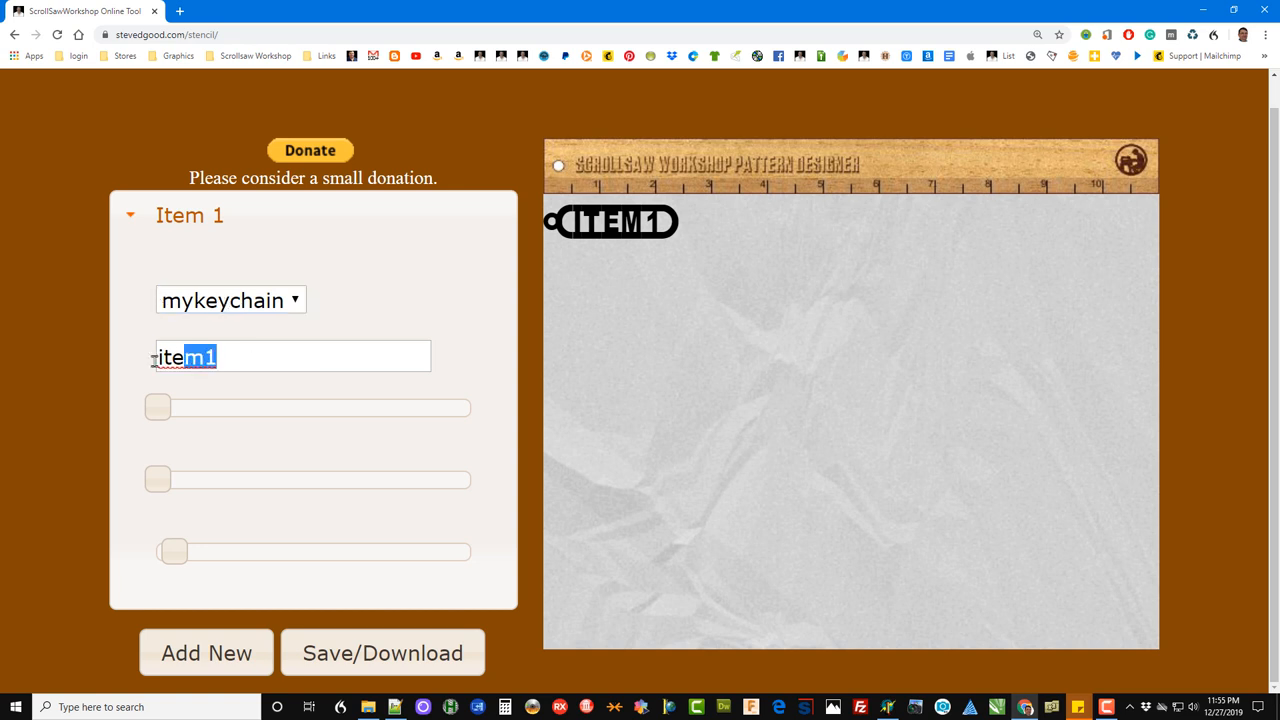
Step: Make the fob read STEVE and enlarge it, settling its size and placement lower on the page
{"action": "type", "text": "ST"}
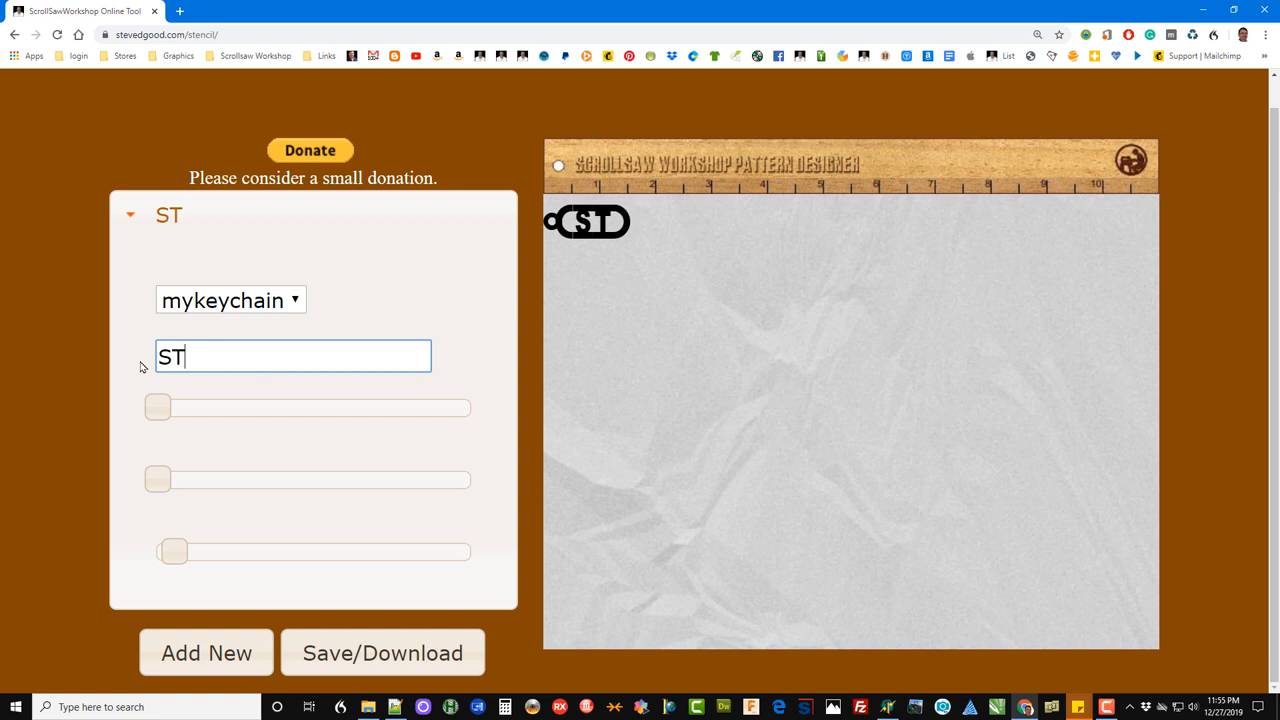
{"action": "type", "text": "EVE"}
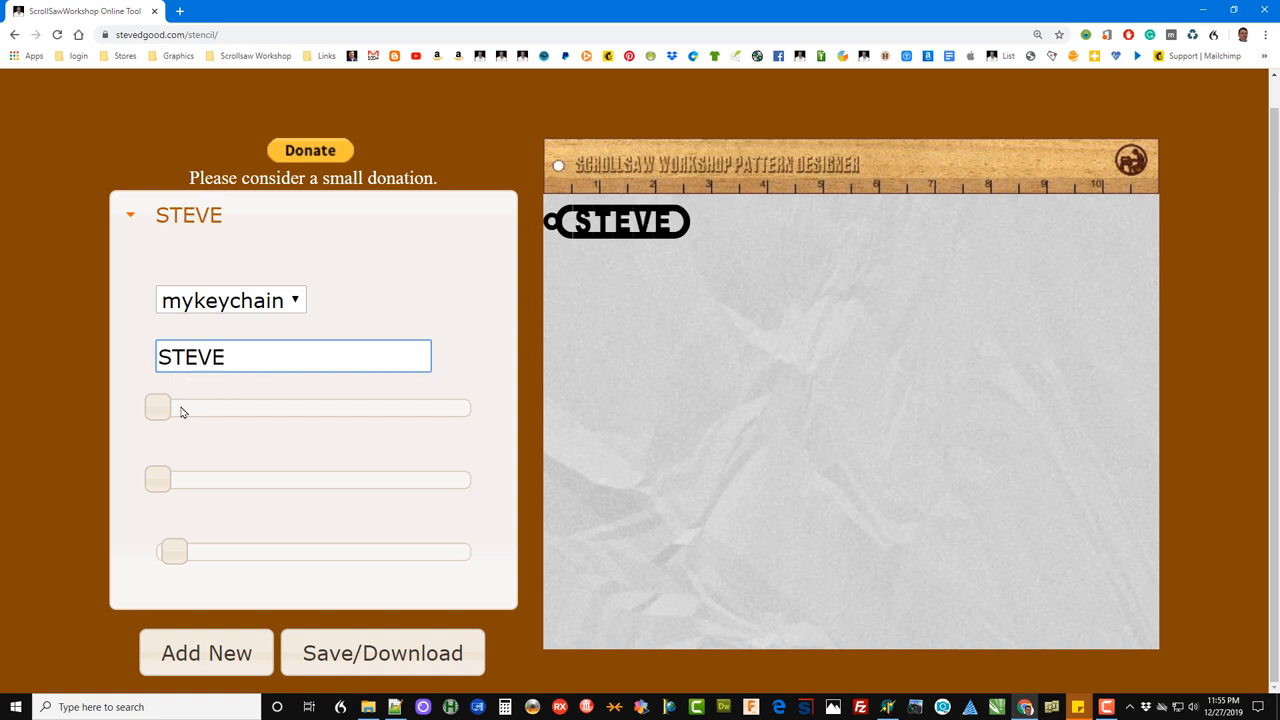
{"action": "left_click_drag", "start_coordinate": [158, 408], "coordinate": [186, 408]}
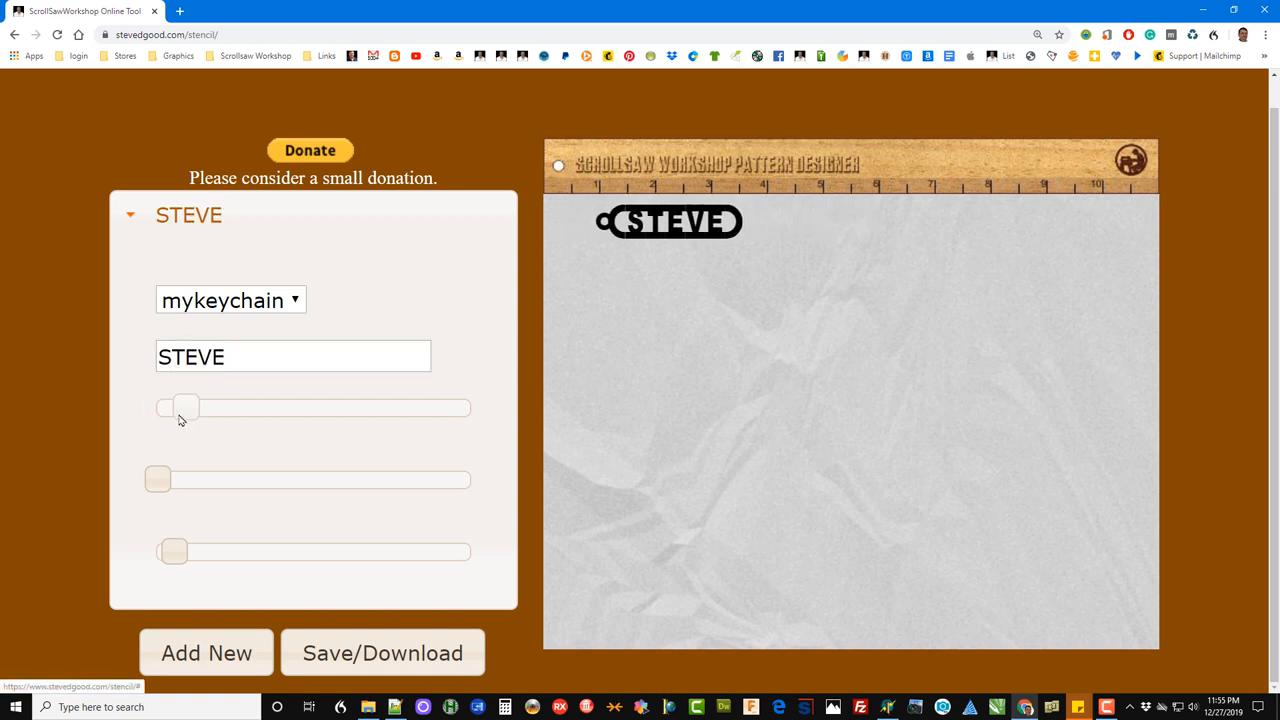
{"action": "left_click_drag", "start_coordinate": [184, 408], "coordinate": [220, 408]}
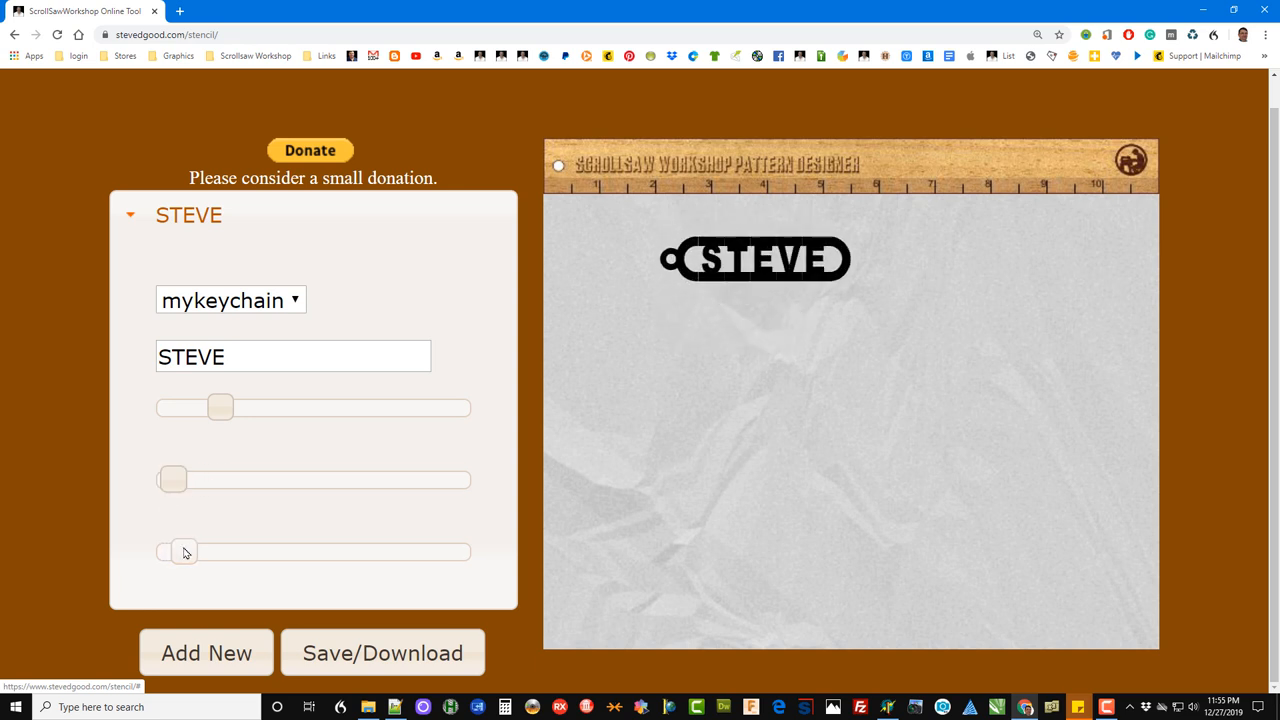
{"action": "left_click_drag", "start_coordinate": [220, 408], "coordinate": [198, 408]}
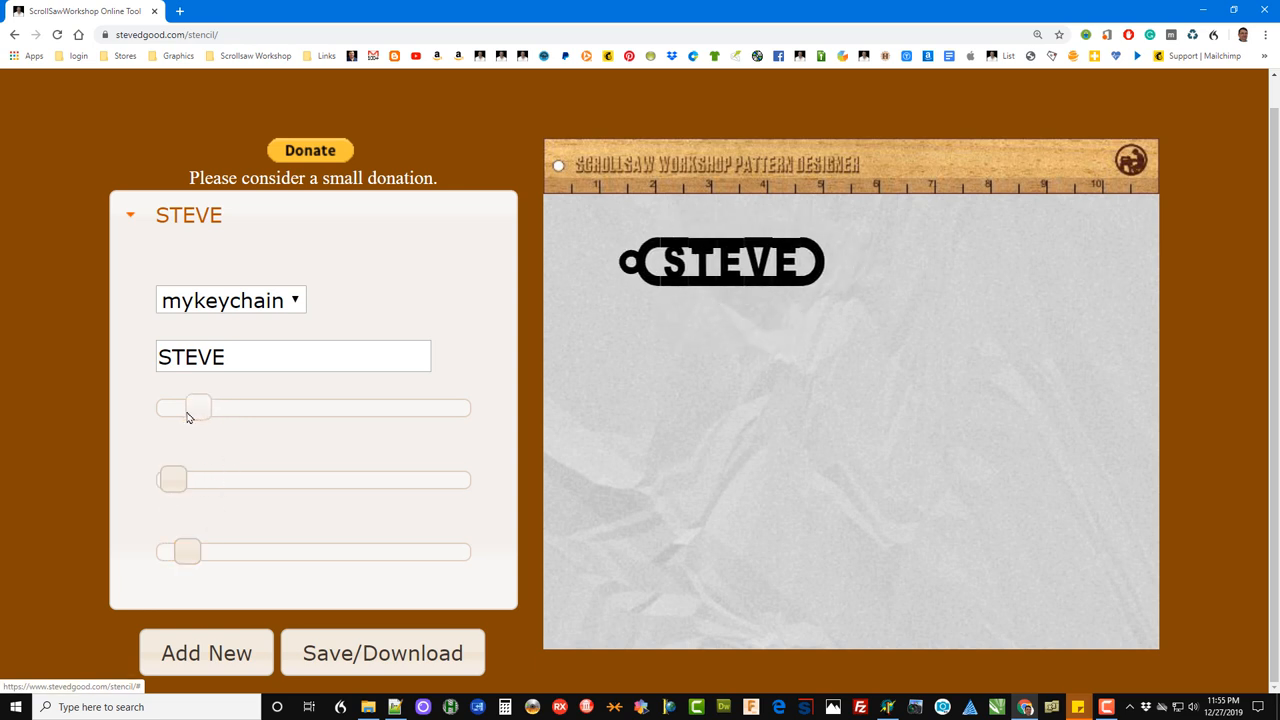
{"action": "left_click_drag", "start_coordinate": [198, 408], "coordinate": [172, 408]}
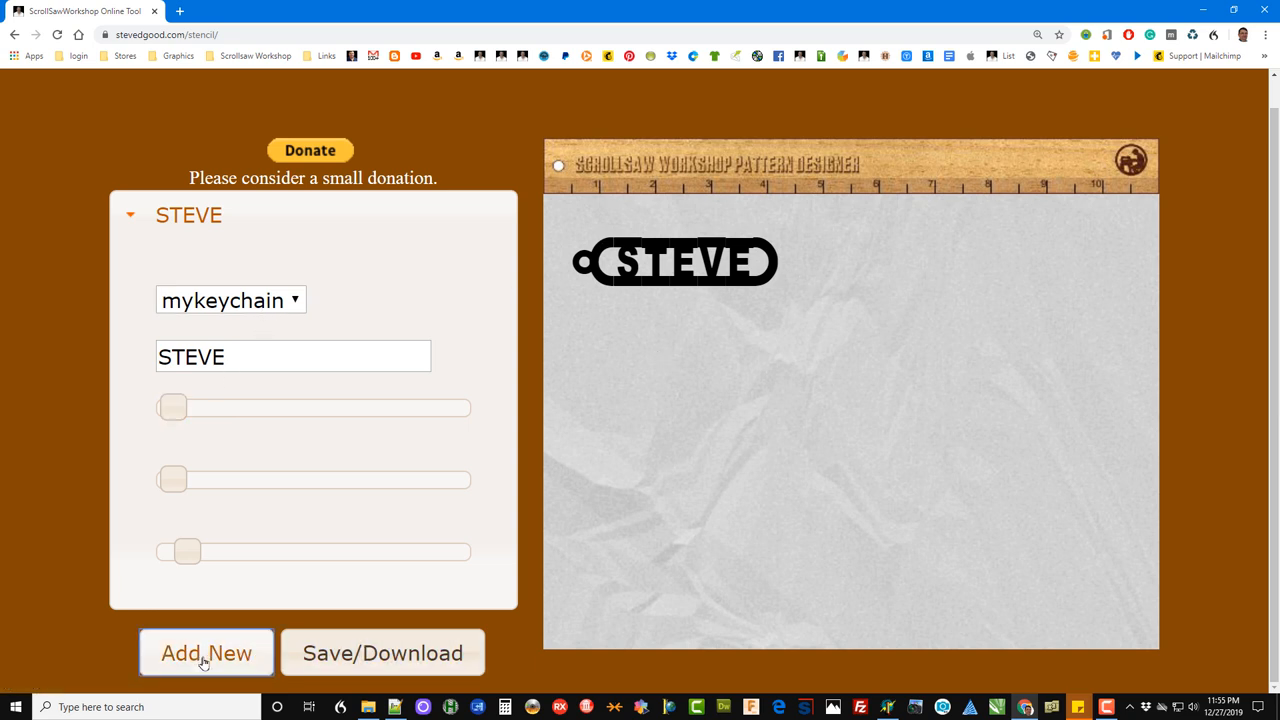
Step: Add a second keychain fob reading PATTY, sized and placed beside STEVE
{"action": "left_click", "coordinate": [206, 652]}
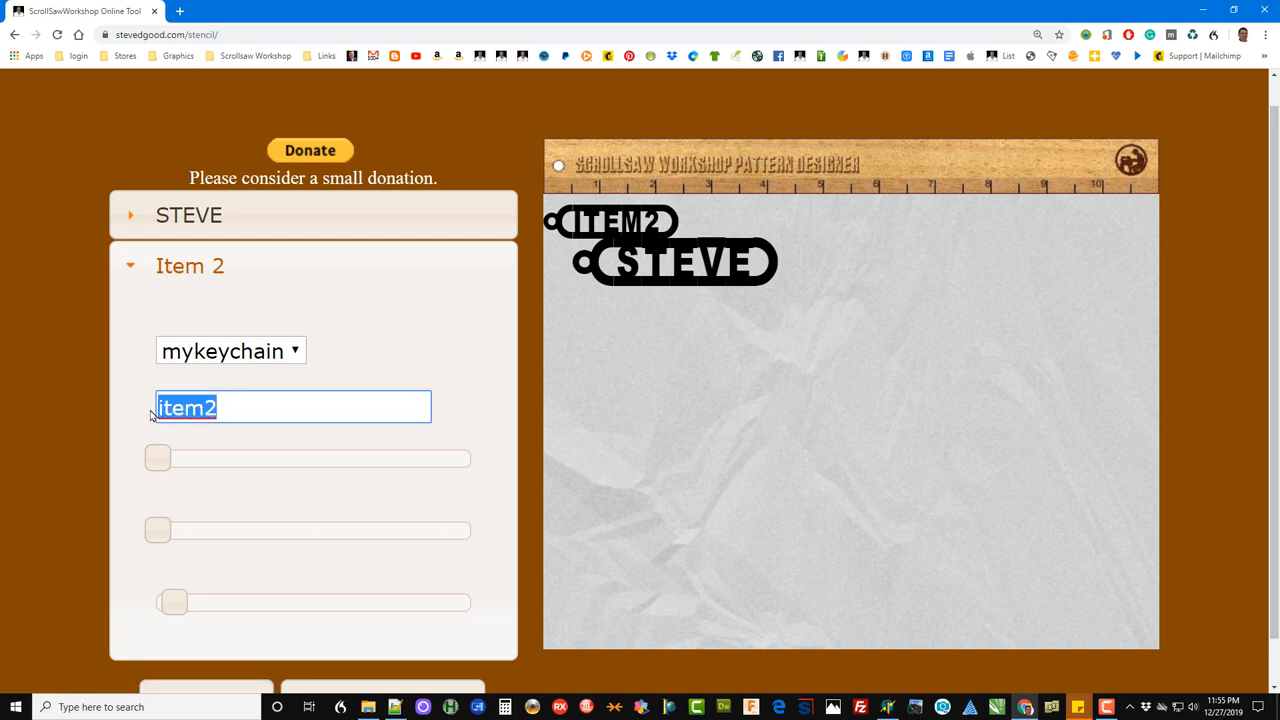
{"action": "type", "text": "PATTY"}
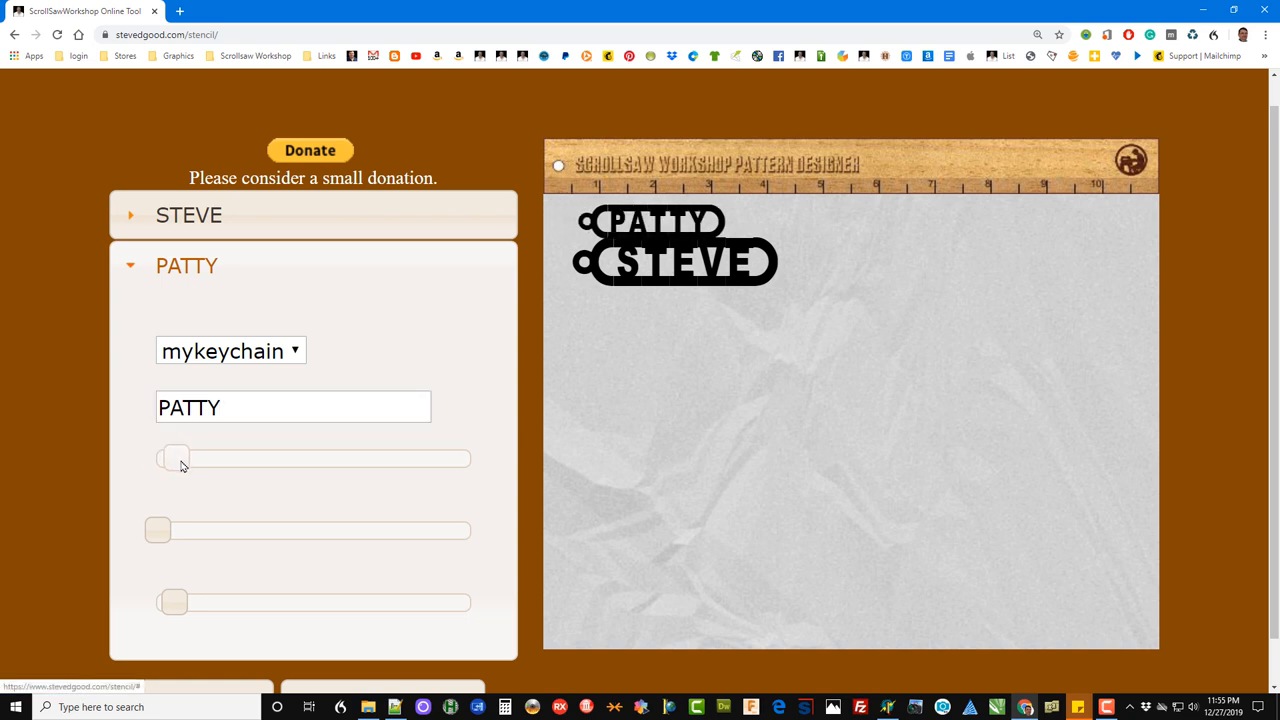
{"action": "left_click_drag", "start_coordinate": [176, 458], "coordinate": [290, 458]}
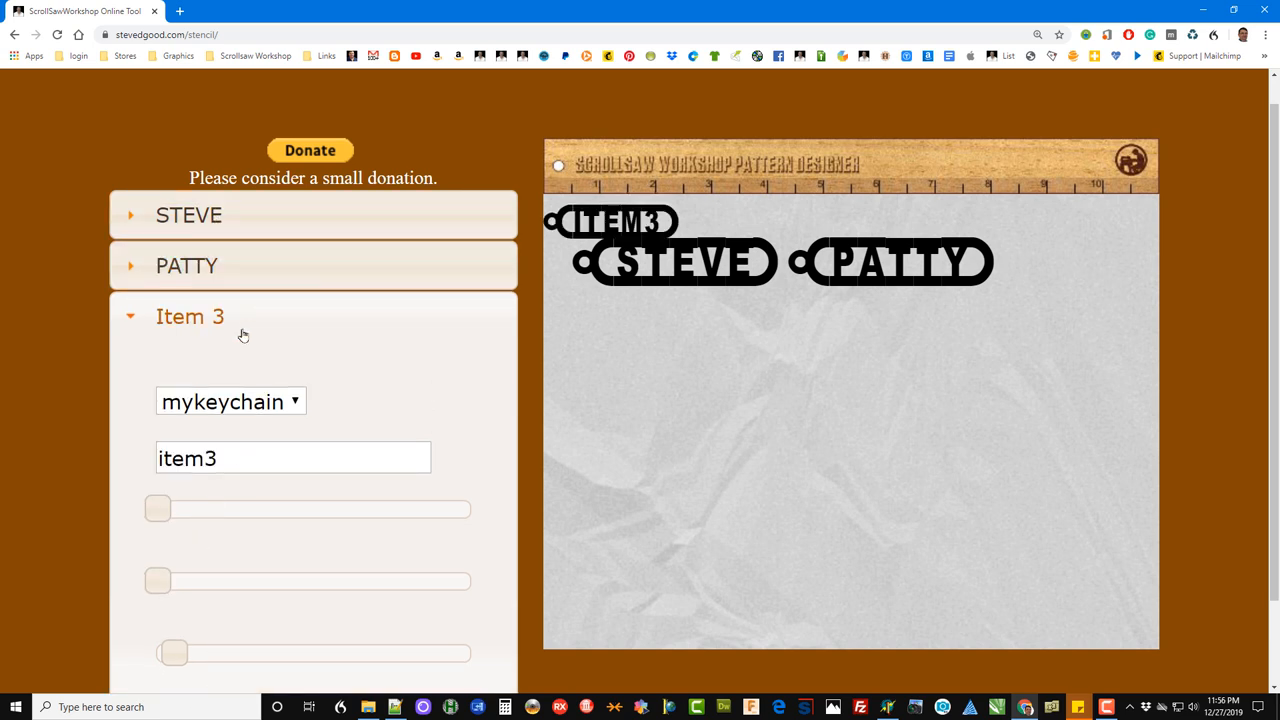
Step: Make the third item a KELLIE scrollsaw nameplate, moved below the fobs and enlarged to span the page
{"action": "left_click", "coordinate": [230, 400]}
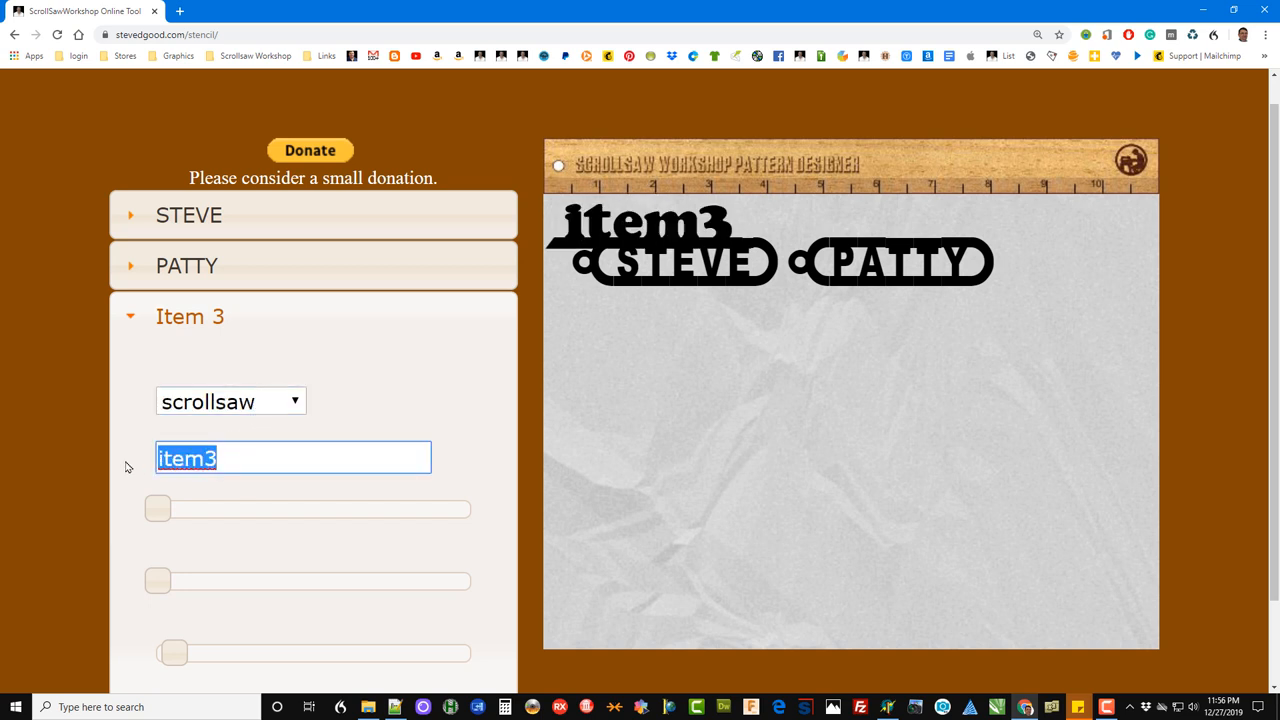
{"action": "type", "text": "KELLIE"}
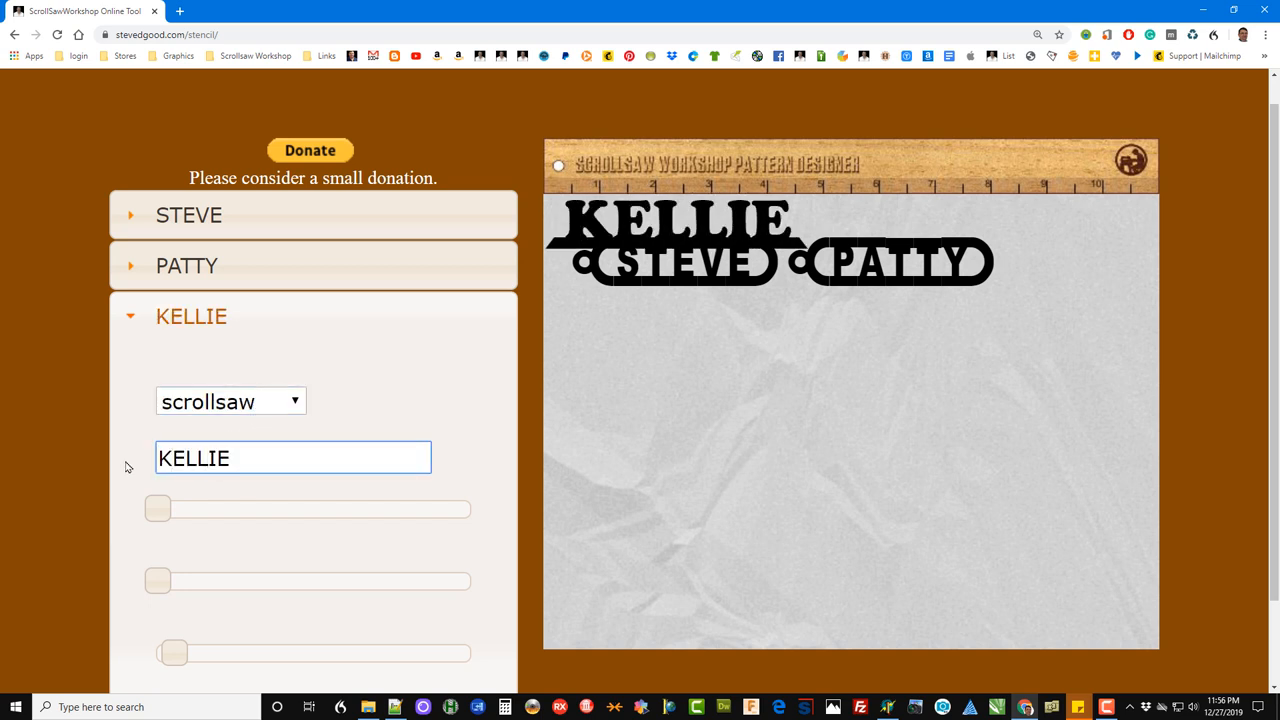
{"action": "mouse_move", "coordinate": [208, 520]}
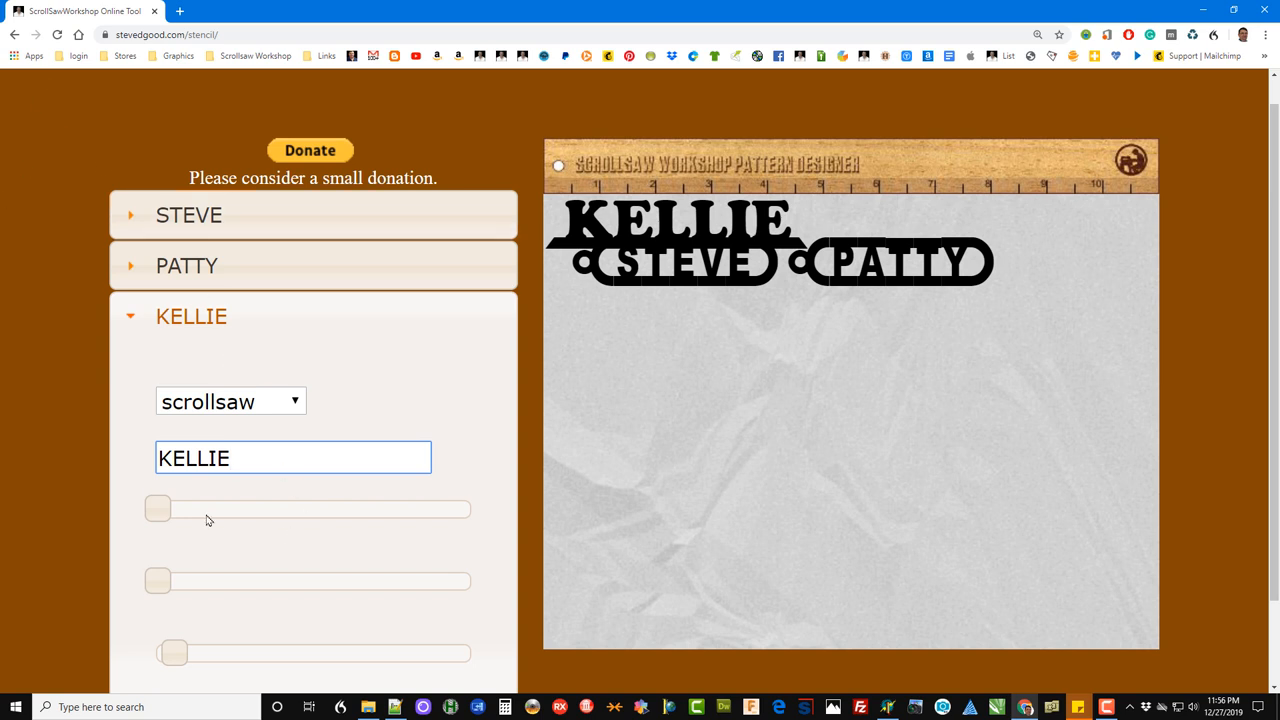
{"action": "left_click_drag", "start_coordinate": [158, 510], "coordinate": [176, 510]}
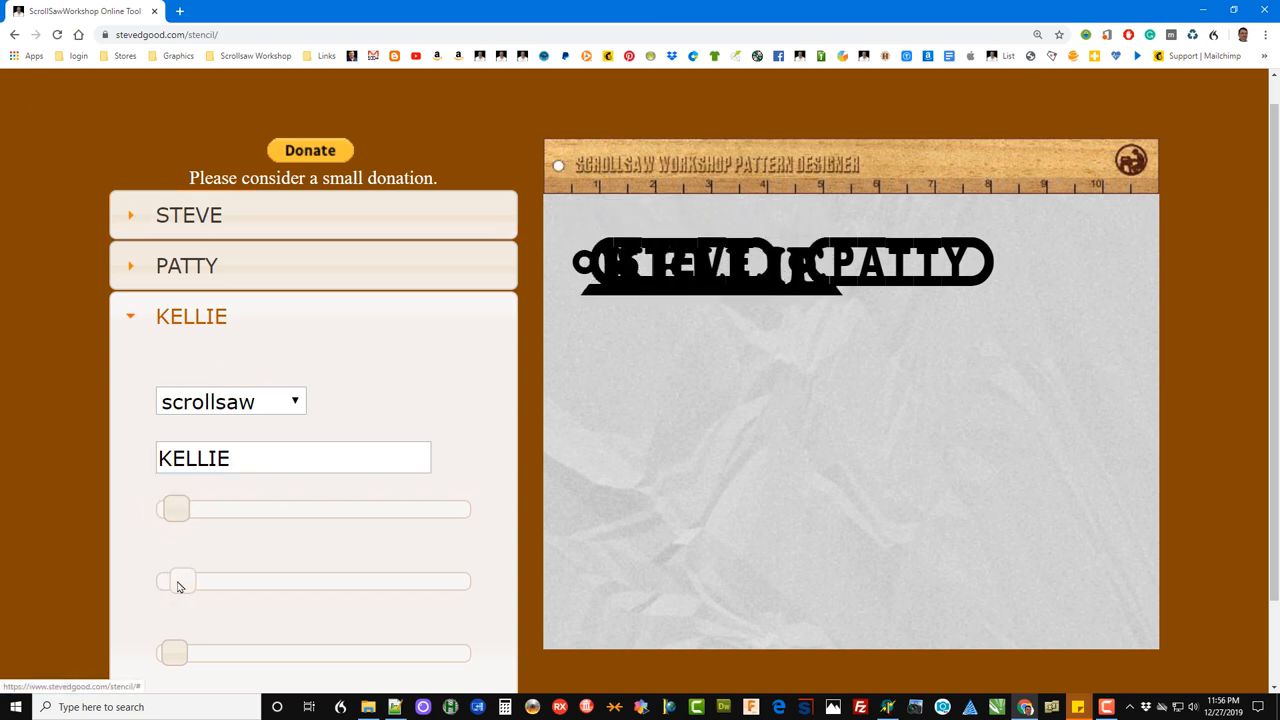
{"action": "left_click_drag", "start_coordinate": [184, 580], "coordinate": [238, 580]}
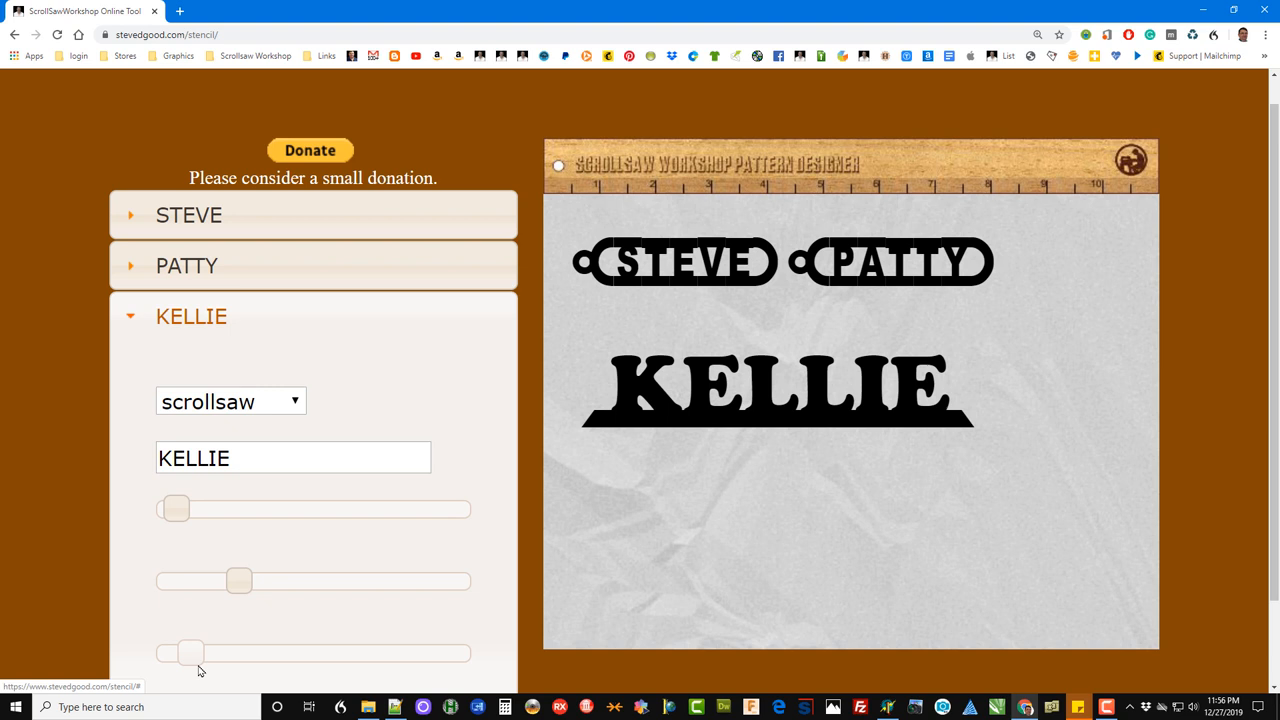
{"action": "left_click_drag", "start_coordinate": [190, 652], "coordinate": [212, 652]}
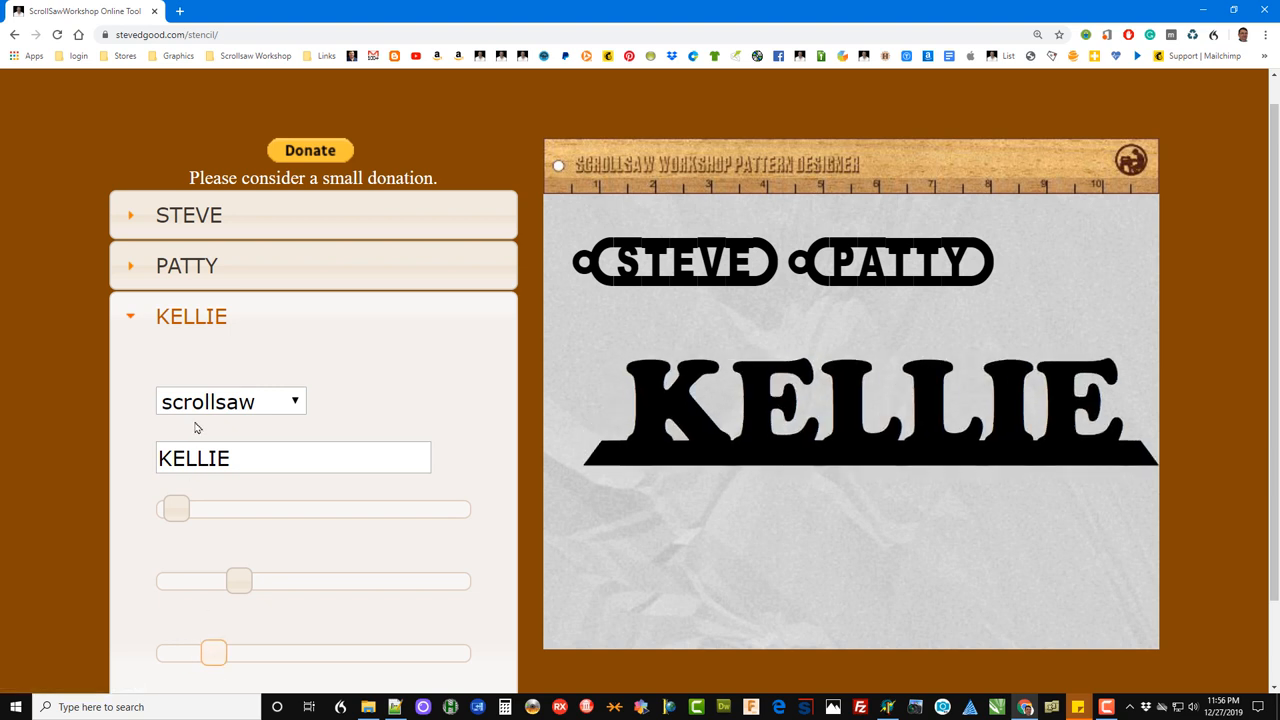
{"action": "scroll", "scroll_direction": "down", "scroll_amount": 3}
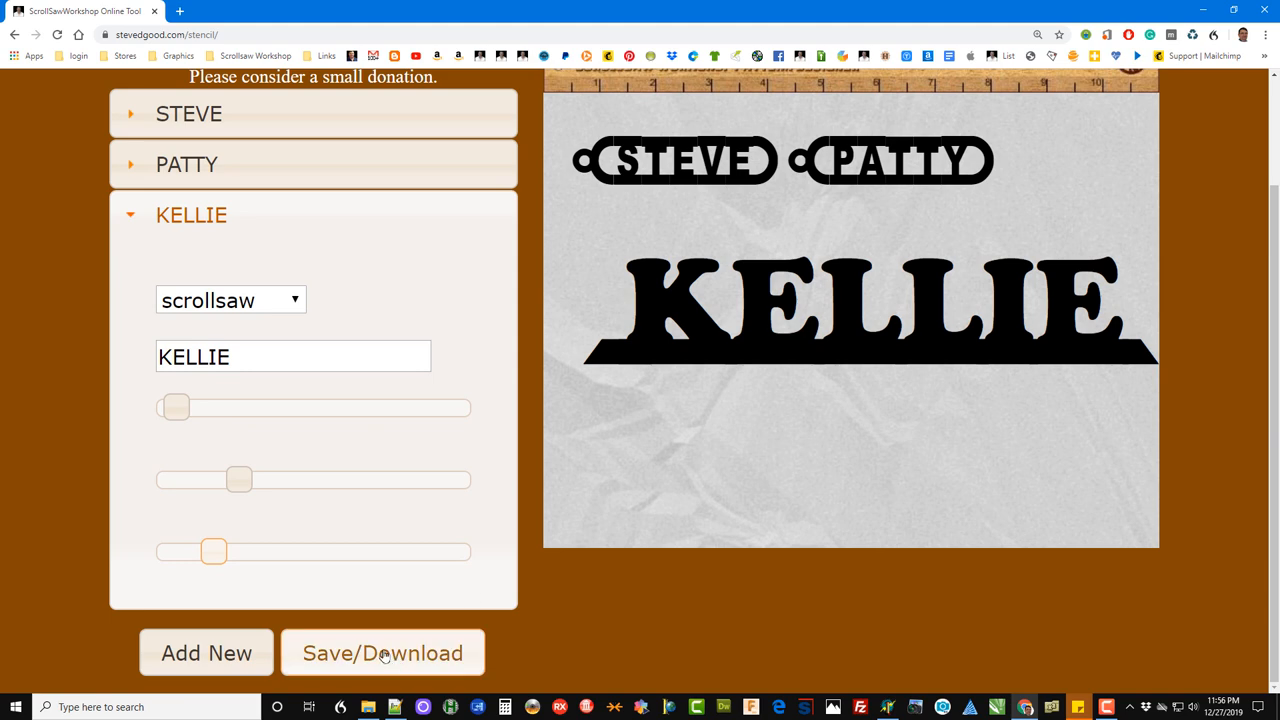
Step: Export the STEVE, PATTY and KELLIE pattern as a PDF and bring up Acrobat's print settings
{"action": "left_click", "coordinate": [384, 652]}
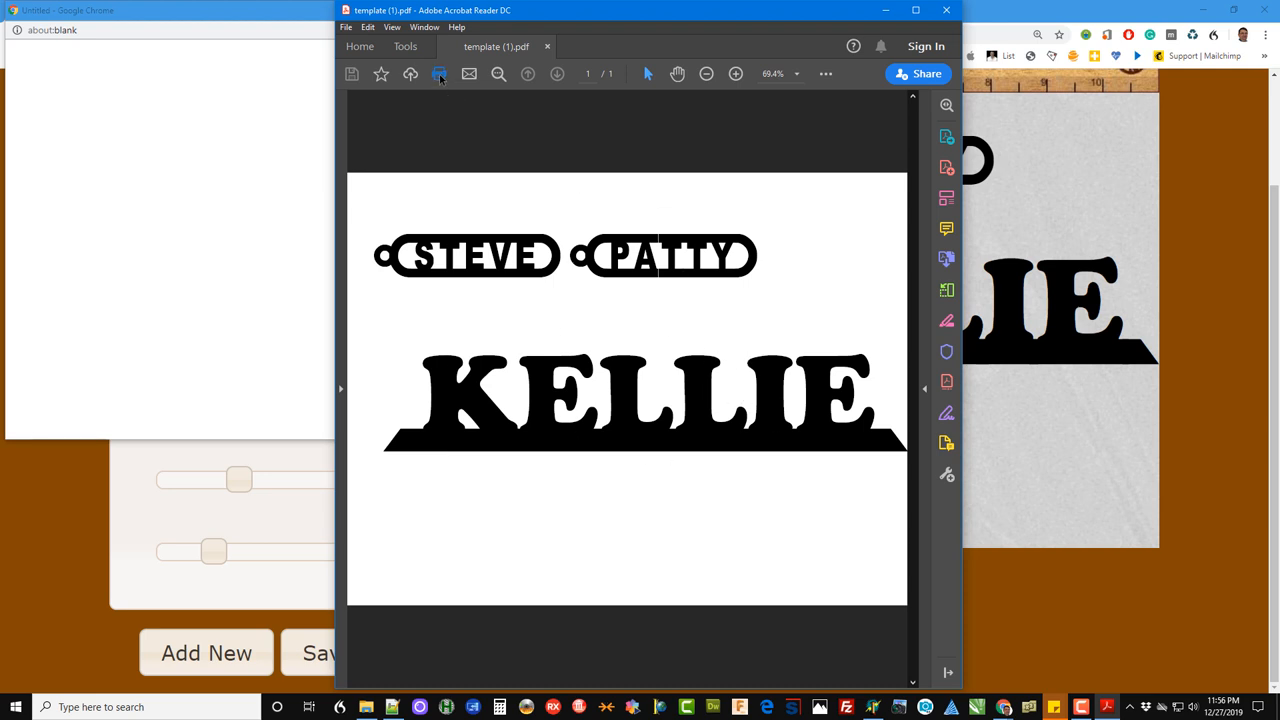
{"action": "left_click", "coordinate": [440, 72]}
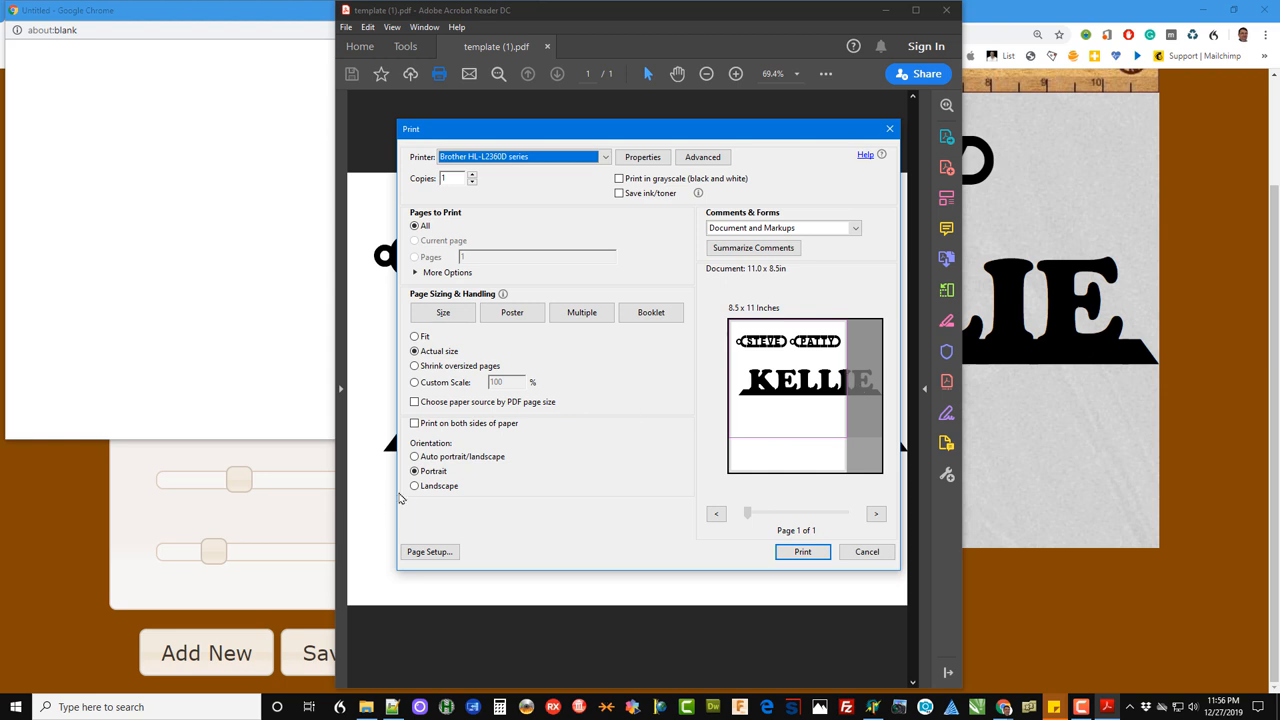
Step: Set the printed pattern page to landscape orientation
{"action": "left_click", "coordinate": [416, 486]}
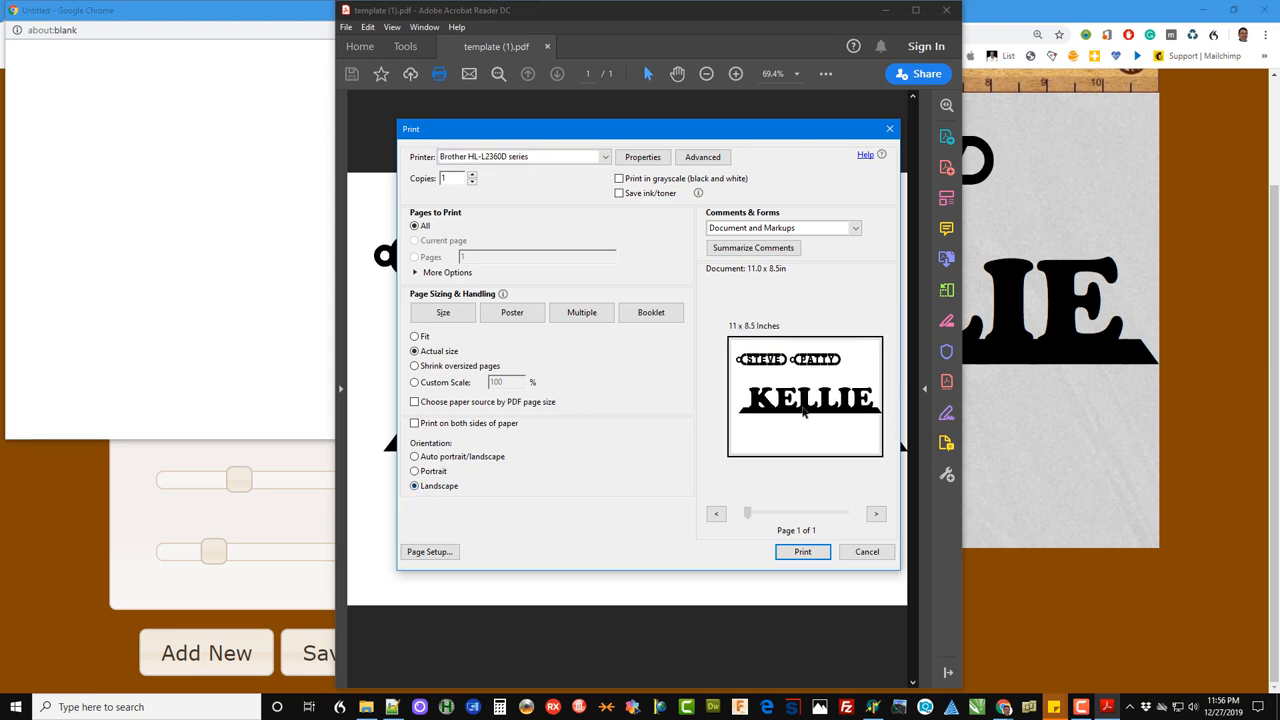
{"action": "mouse_move", "coordinate": [798, 420]}
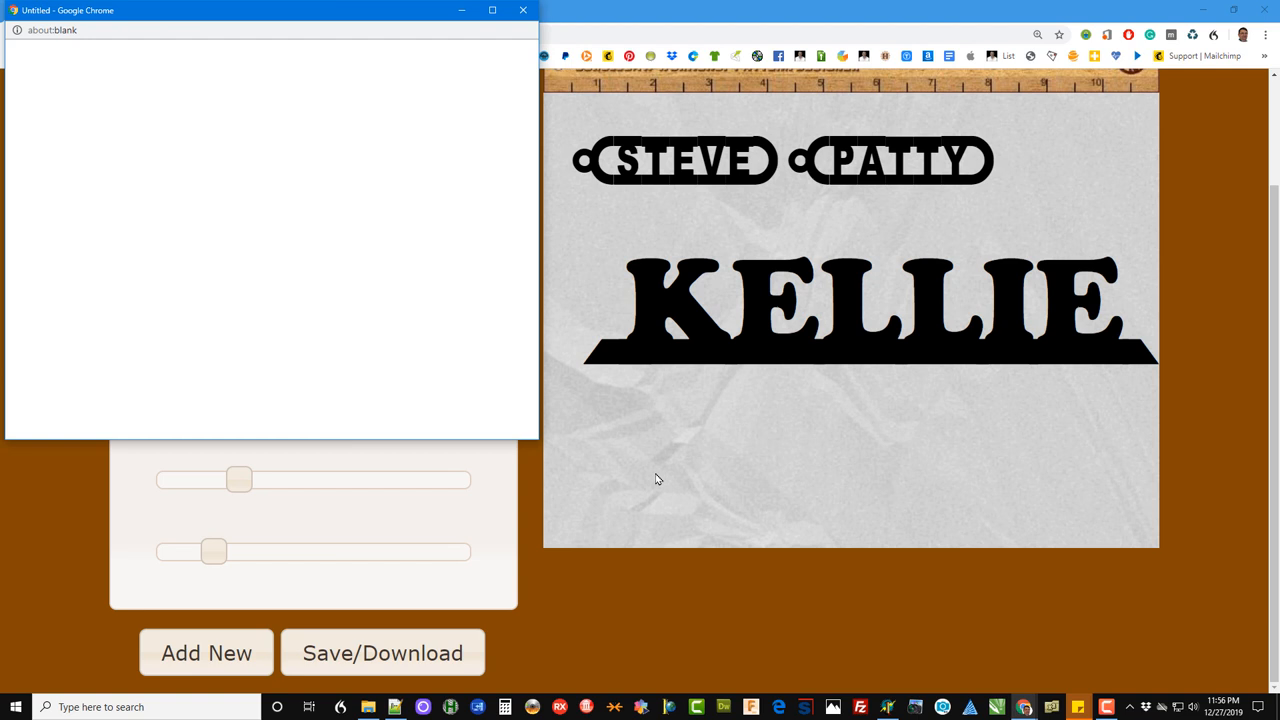
Step: Close the leftover browser window and nudge KELLIE left to centre it beneath the fobs
{"action": "left_click", "coordinate": [524, 10]}
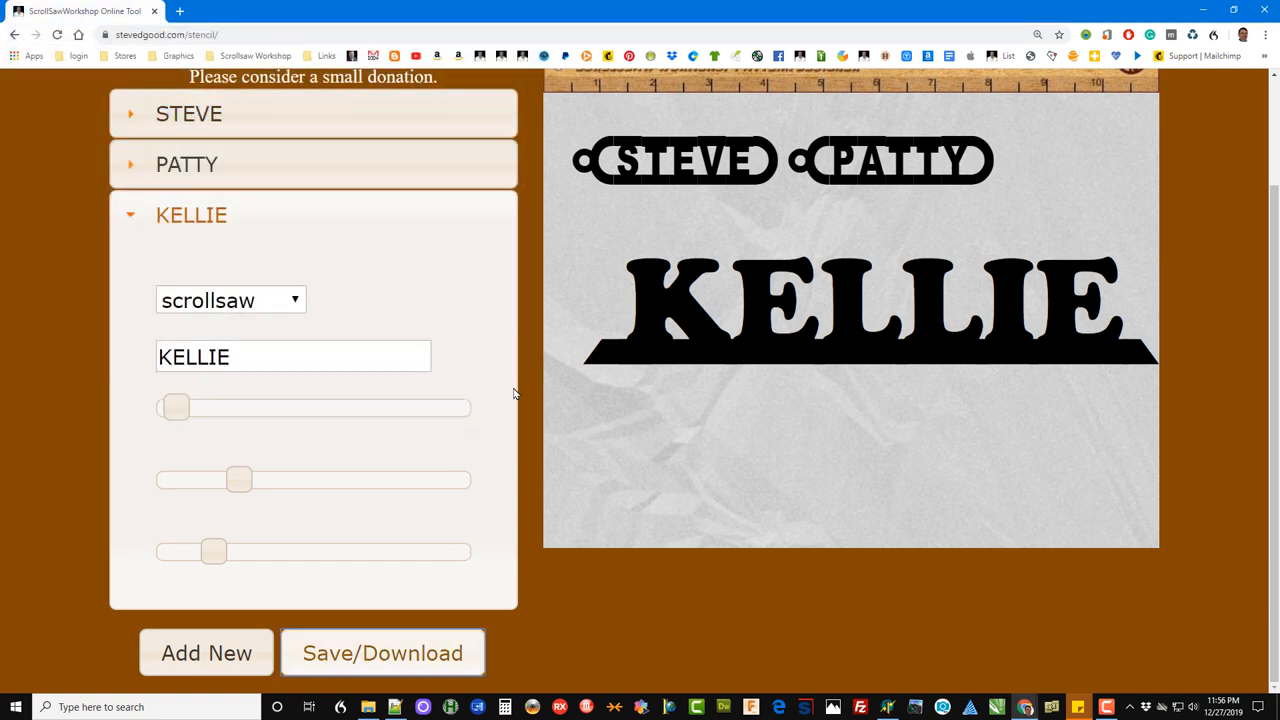
{"action": "mouse_move", "coordinate": [930, 418]}
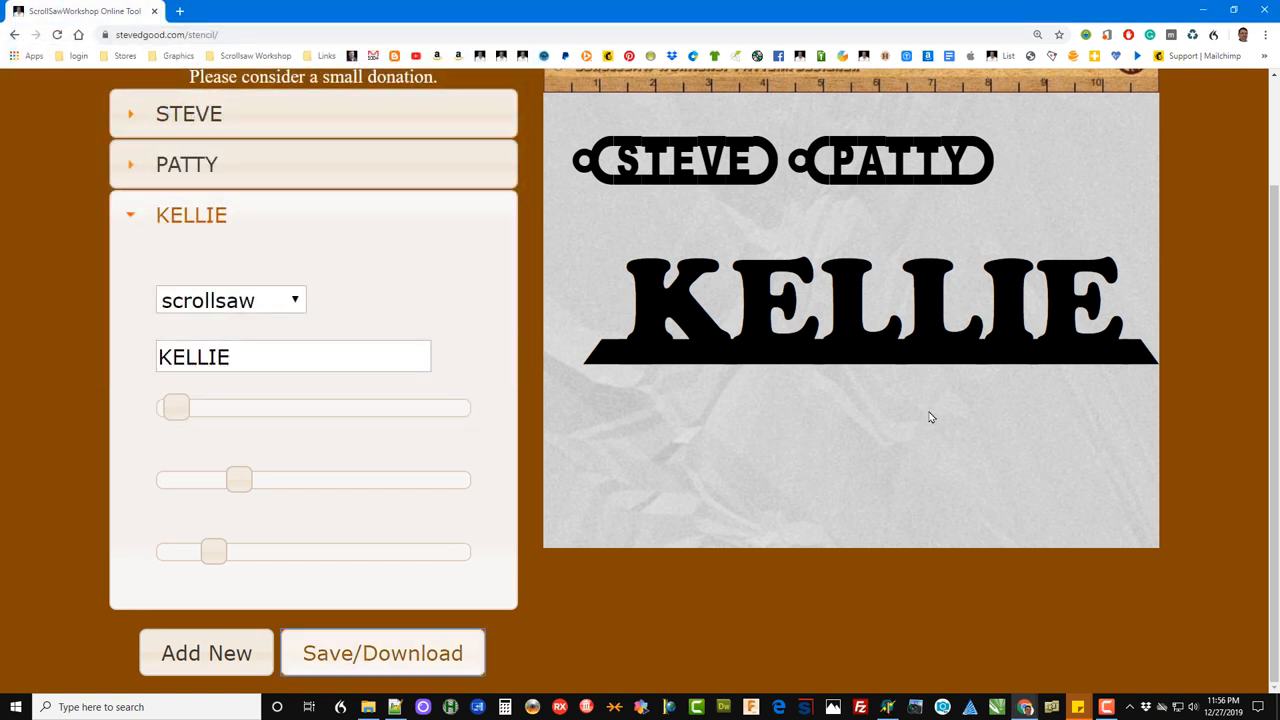
{"action": "left_click_drag", "start_coordinate": [176, 408], "coordinate": [164, 408]}
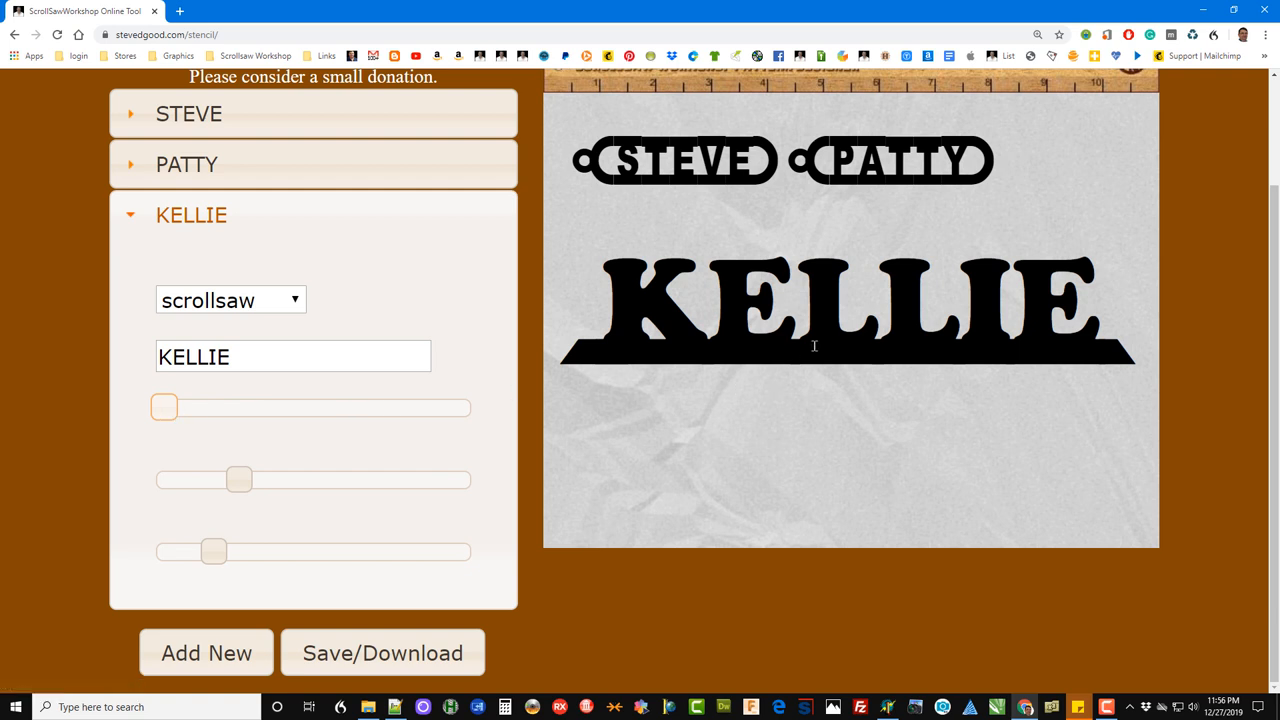
{"action": "mouse_move", "coordinate": [696, 288]}
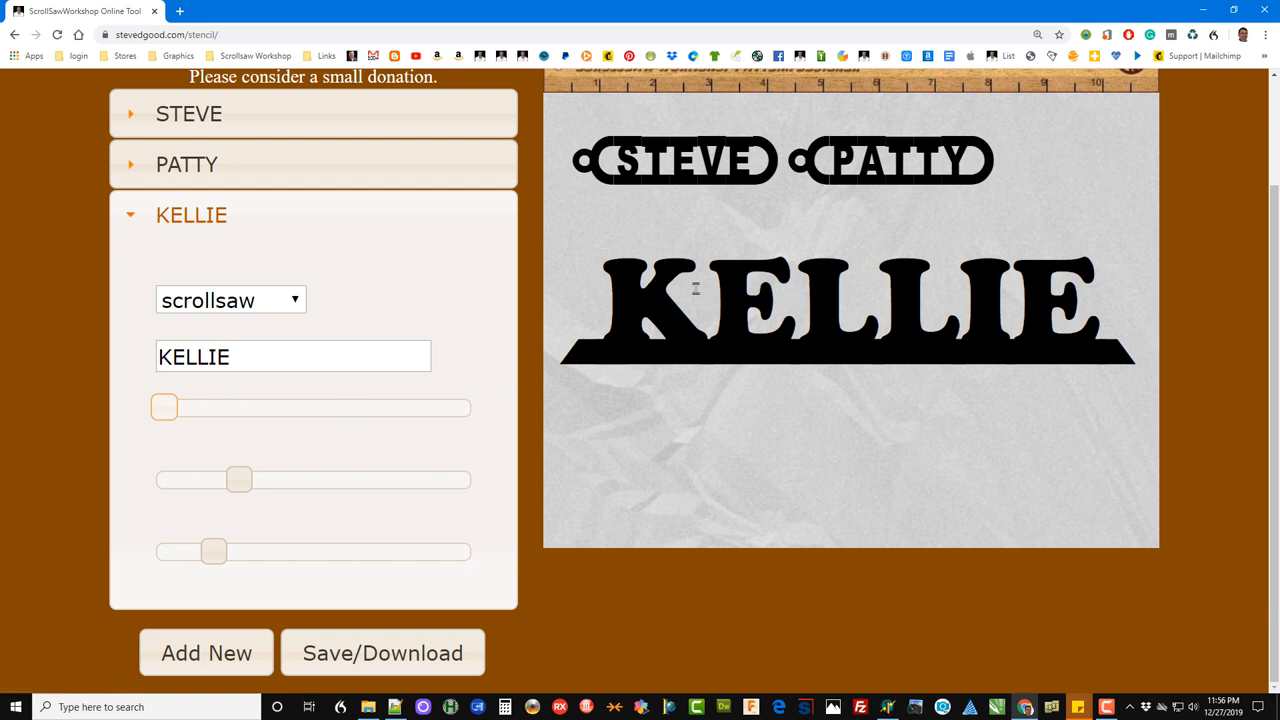
{"action": "mouse_move", "coordinate": [980, 294]}
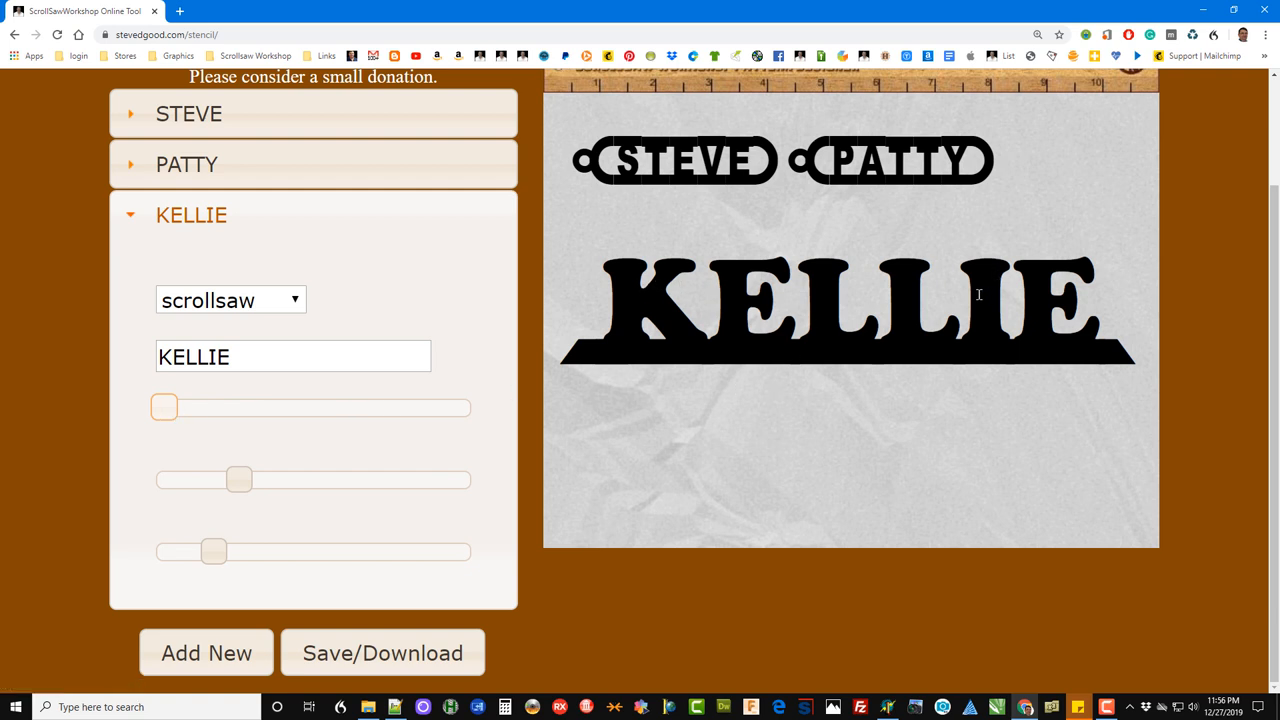
{"action": "scroll", "scroll_direction": "up", "scroll_amount": 3}
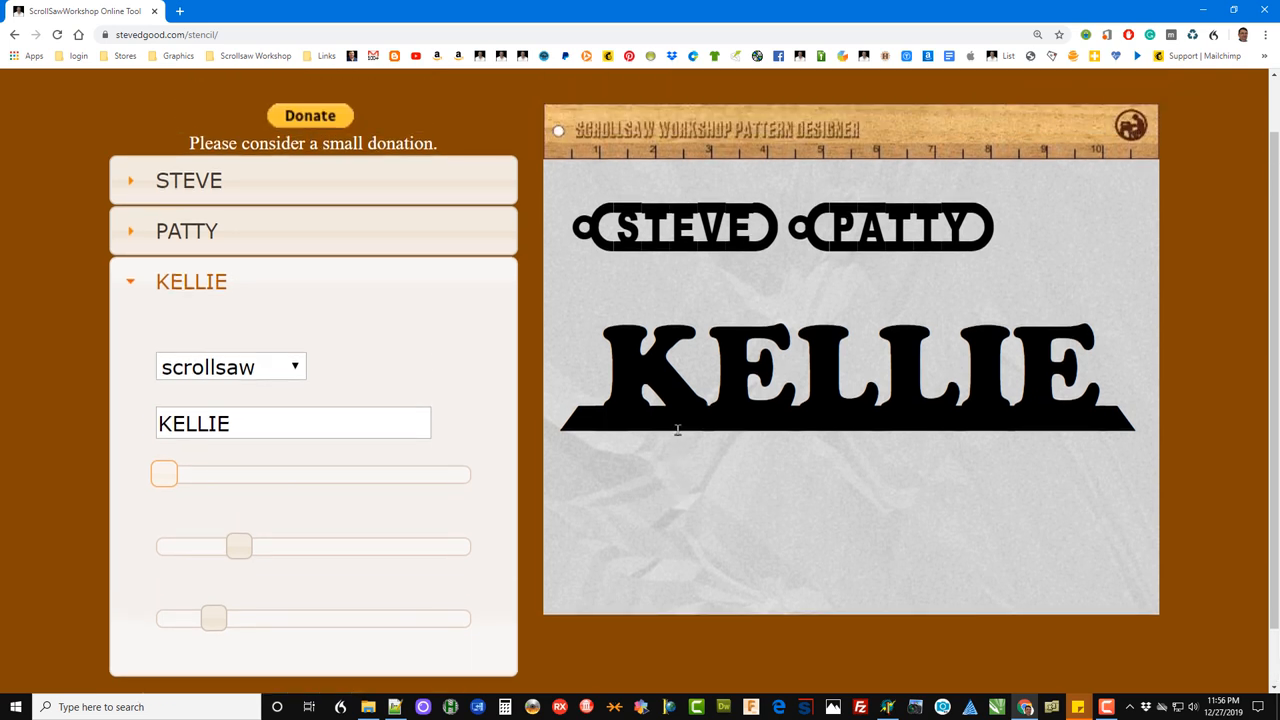
{"action": "mouse_move", "coordinate": [764, 360]}
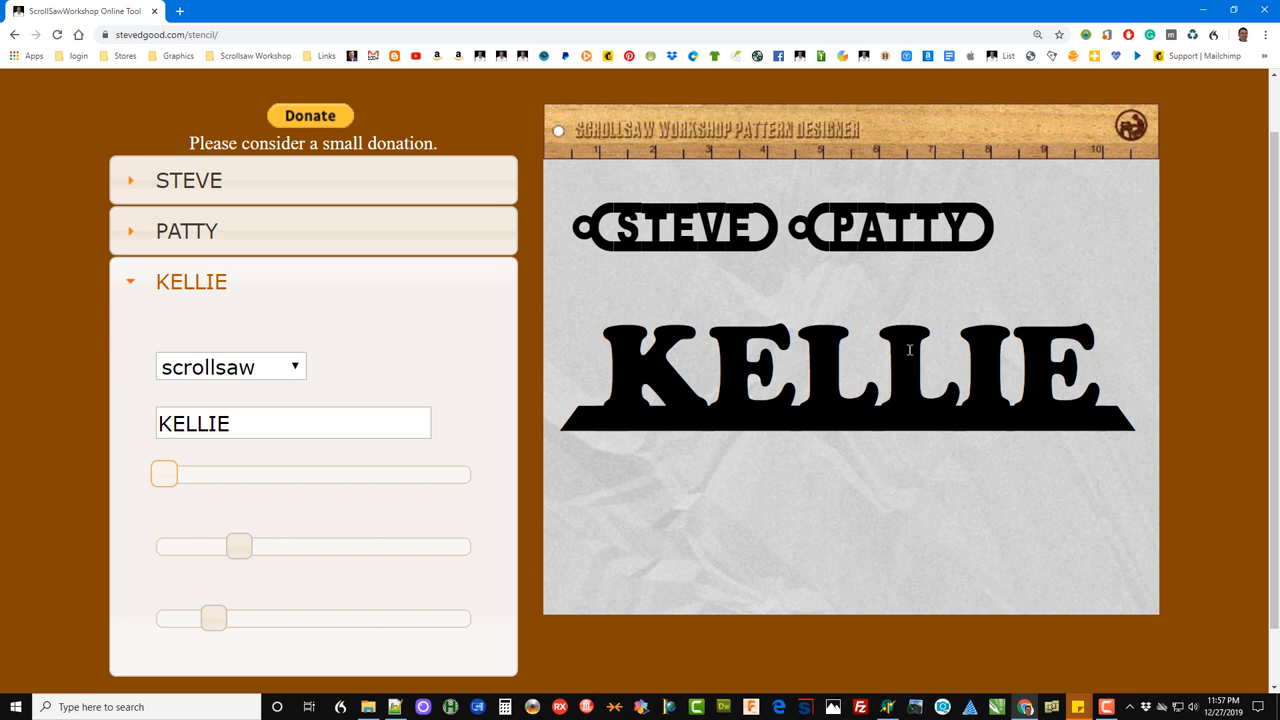
{"action": "mouse_move", "coordinate": [858, 232]}
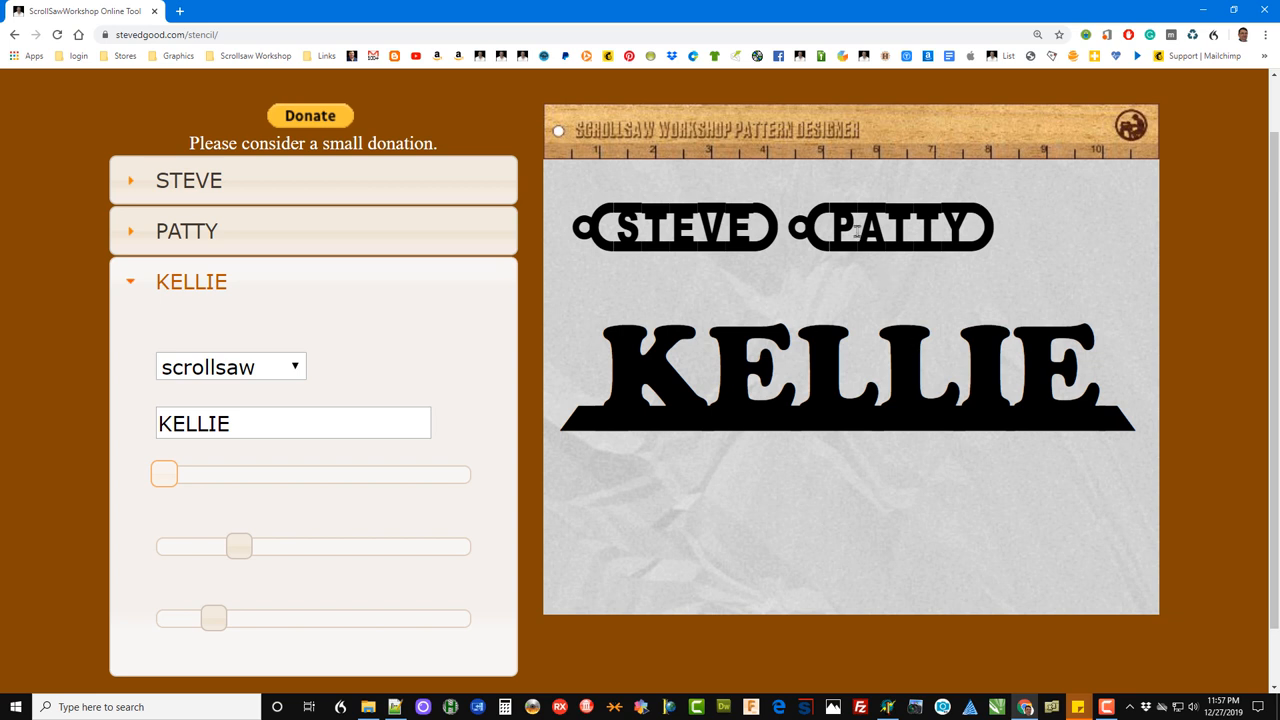